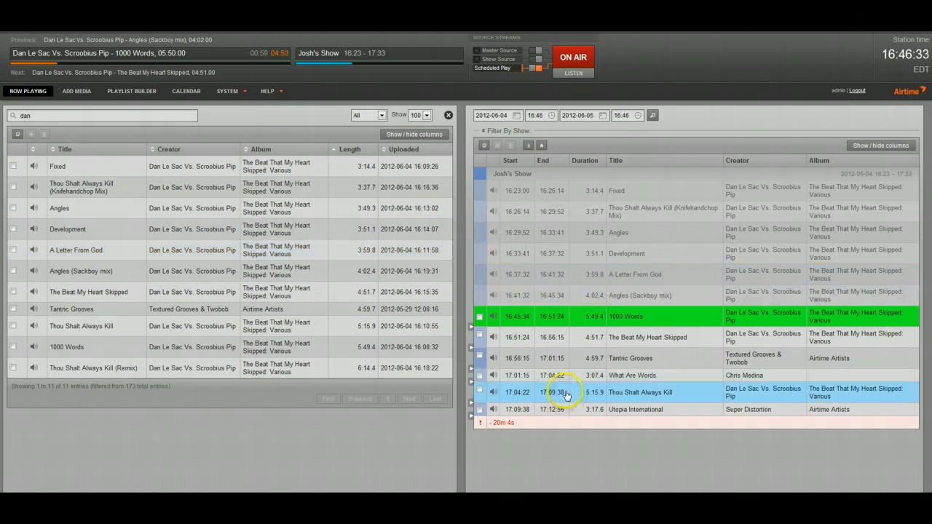
Reorder a scheduled track in Josh's Show and add six Dan Le Sac tracks after Utopia International.
click(567, 375)
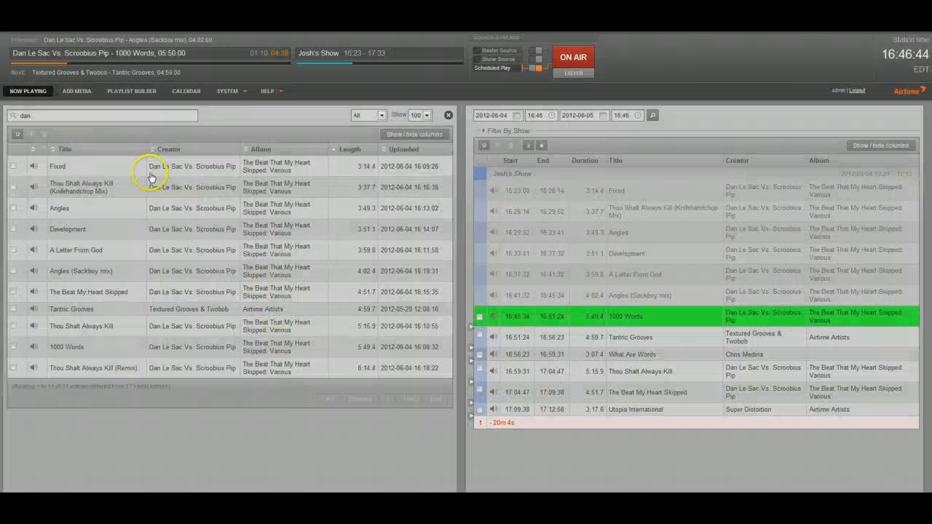
click(13, 187)
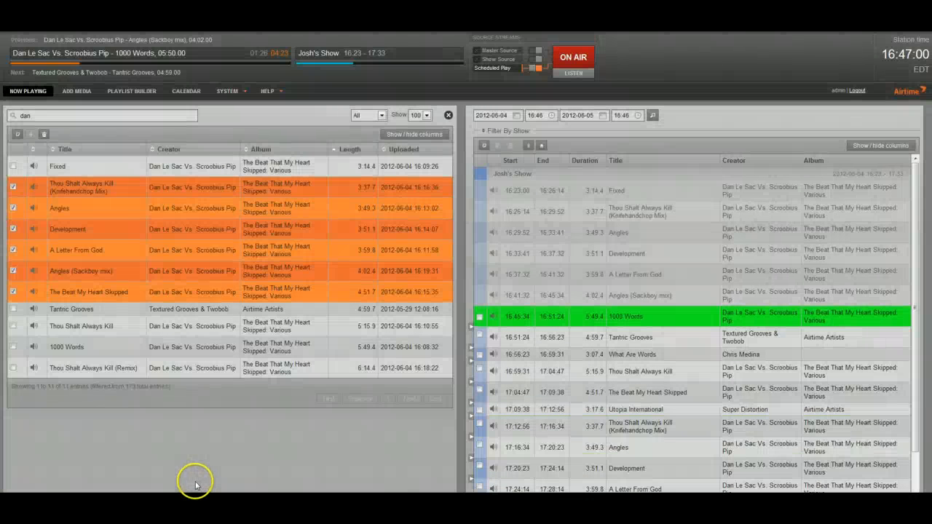
scroll(down, 3)
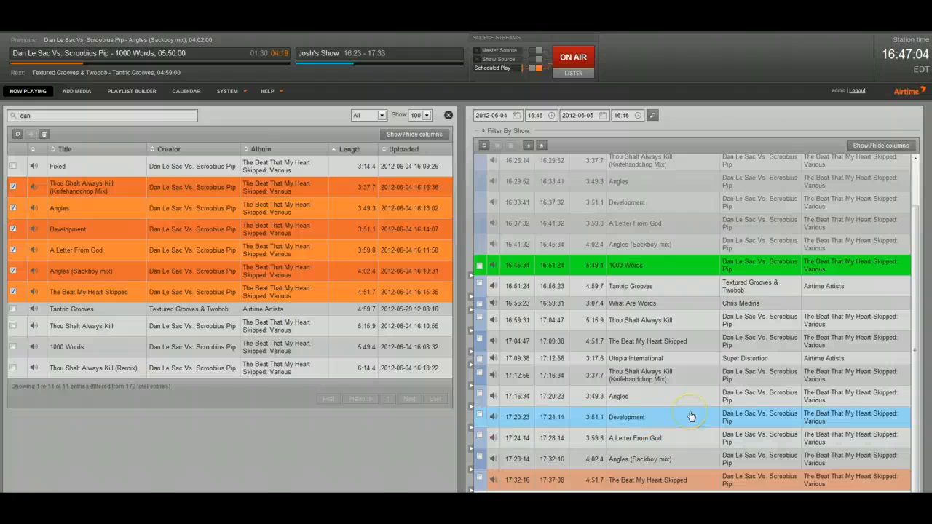
mouse_move(494, 296)
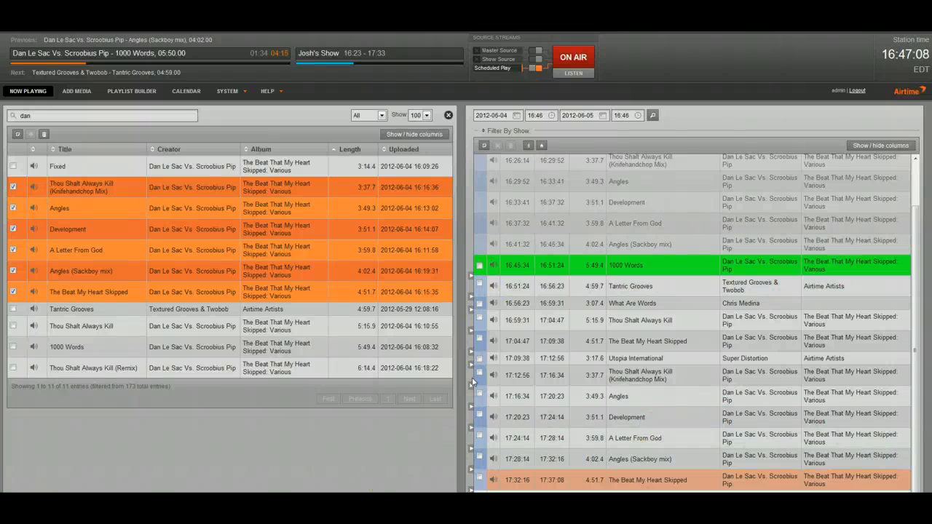
click(620, 480)
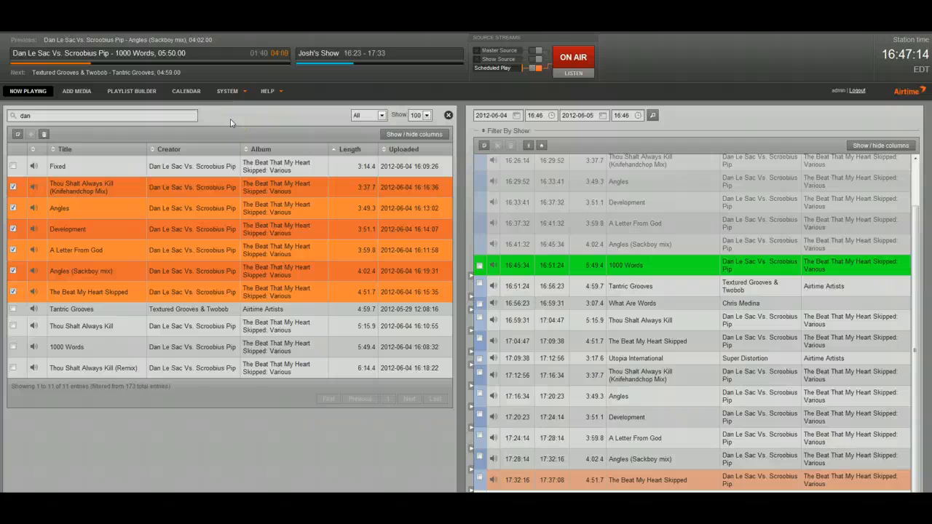
click(186, 91)
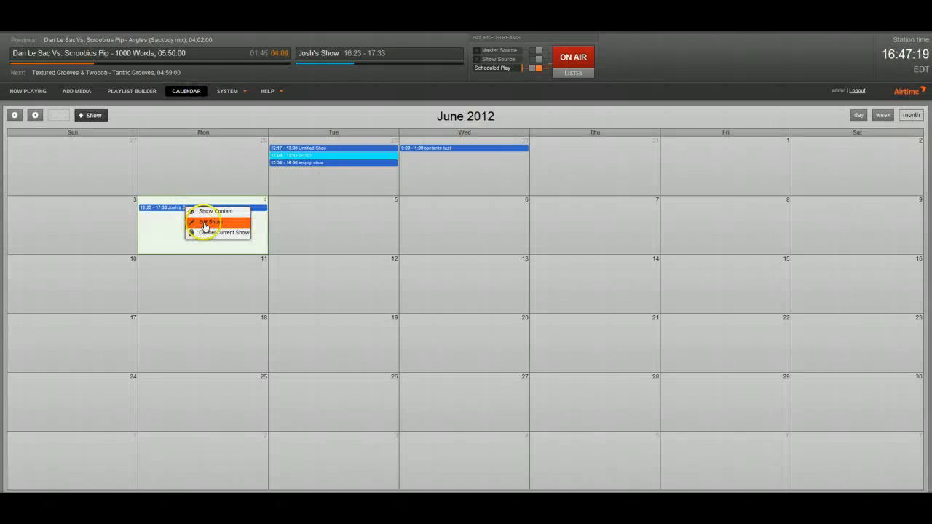
Edit Josh's Show so it ends at 17:43 instead of 17:33, and update it.
click(210, 222)
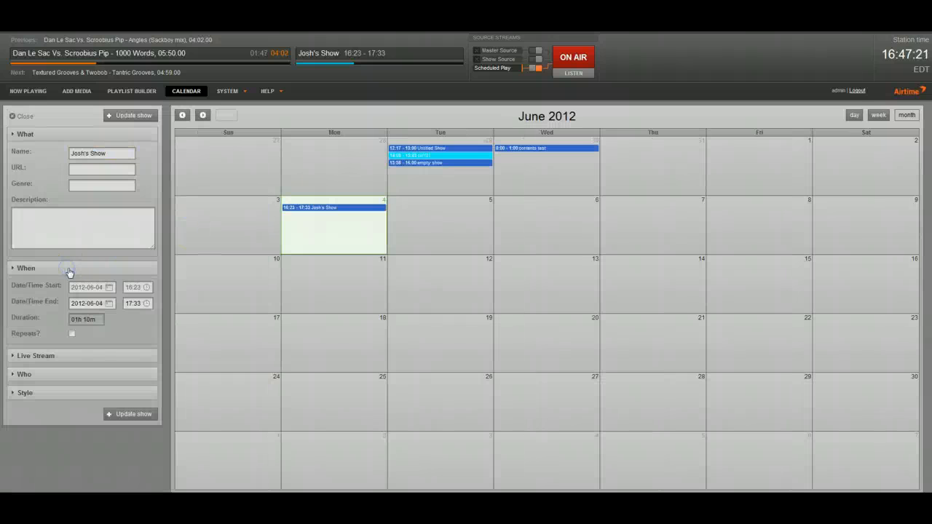
click(134, 303)
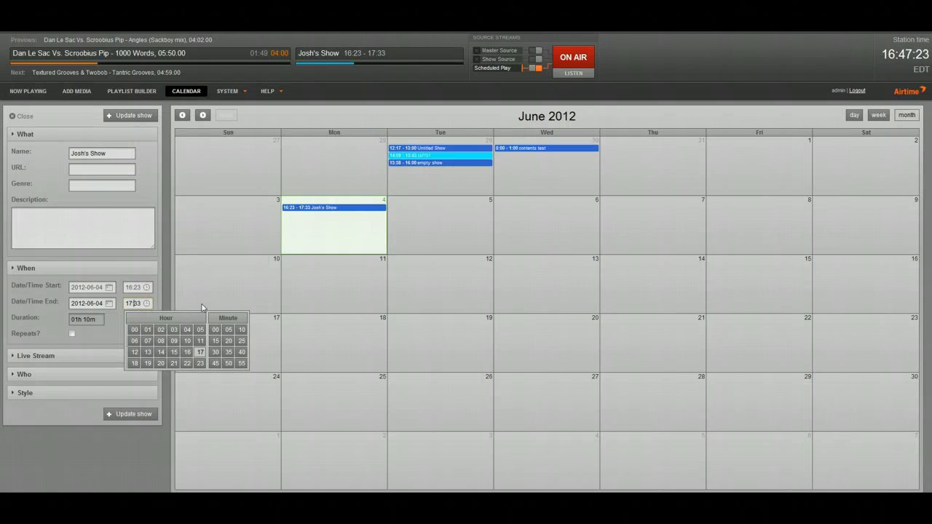
click(215, 341)
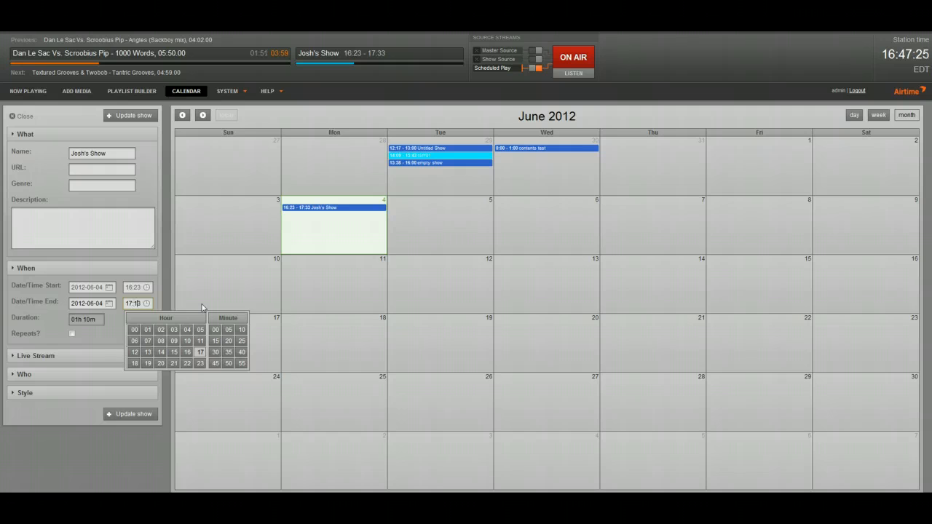
click(214, 363)
text(4)
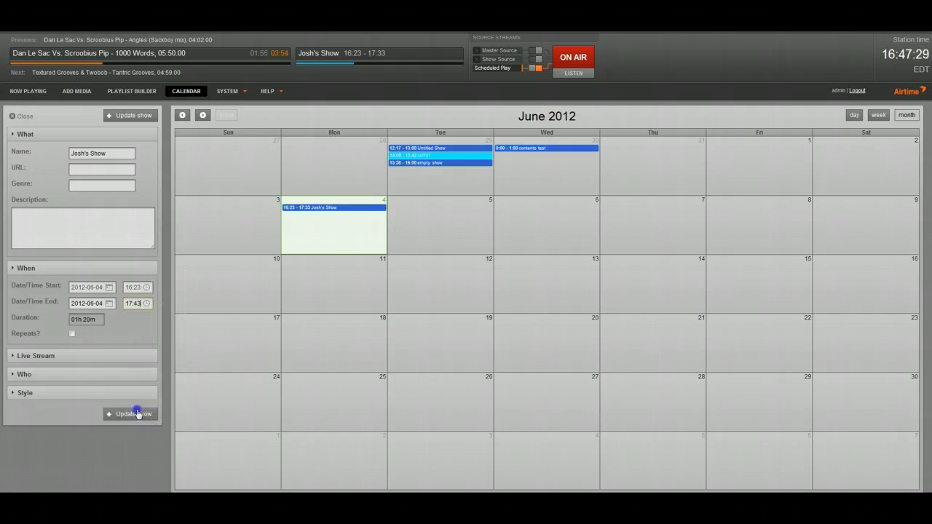
click(134, 414)
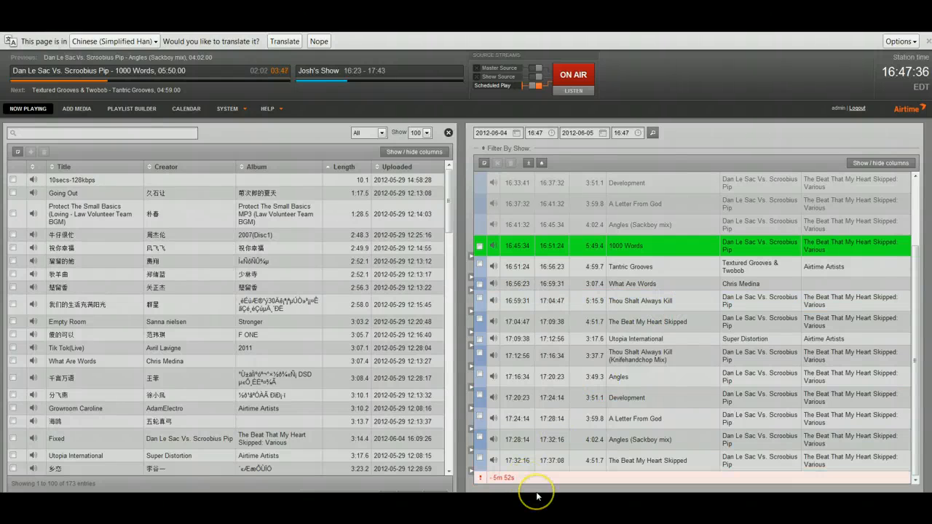
Review Josh's Show tracks spanning 16:23–17:43 in Now Playing, then open the System menu.
click(248, 275)
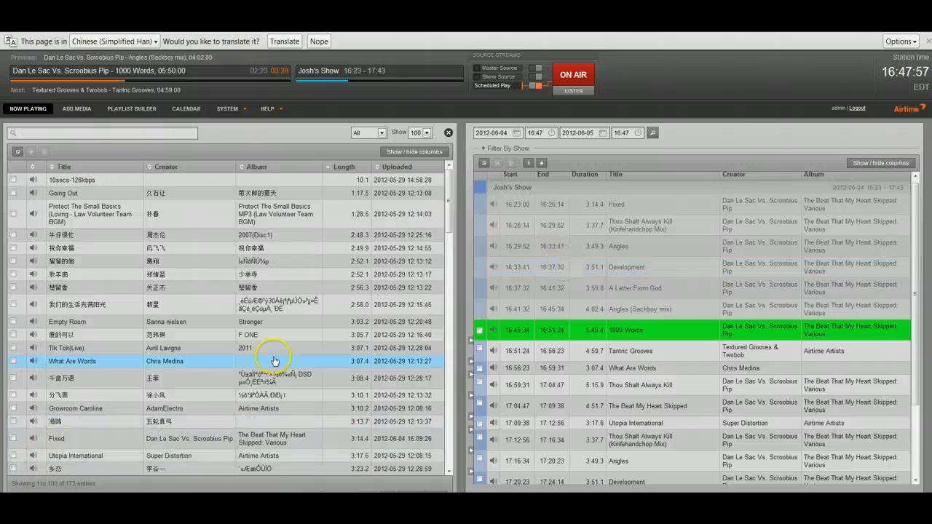
click(228, 109)
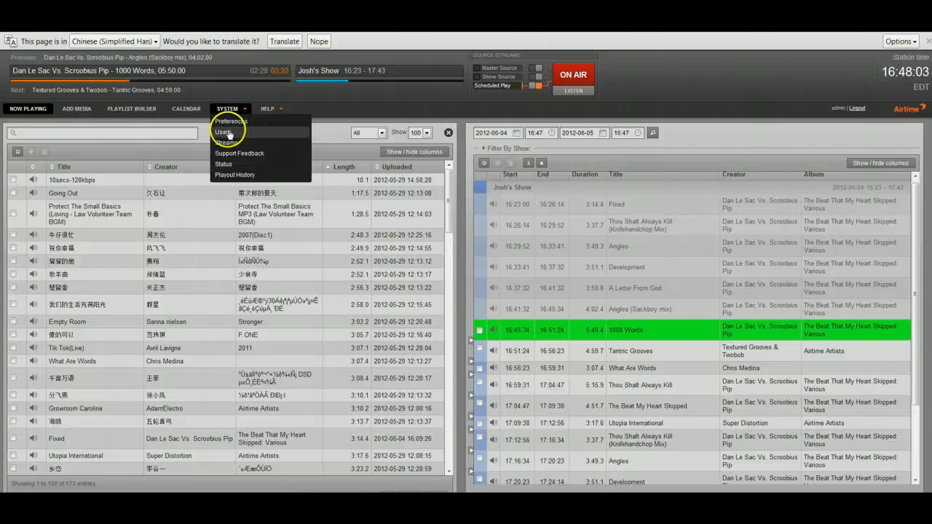
mouse_move(227, 142)
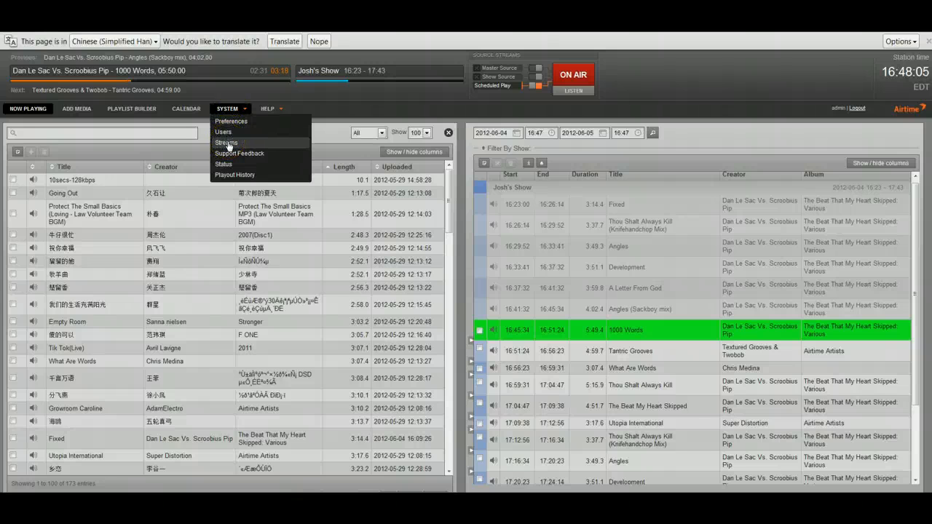
Open System > Streams to view Stream 1 as a 128 Kbit/s MP3 Icecast stream.
click(227, 142)
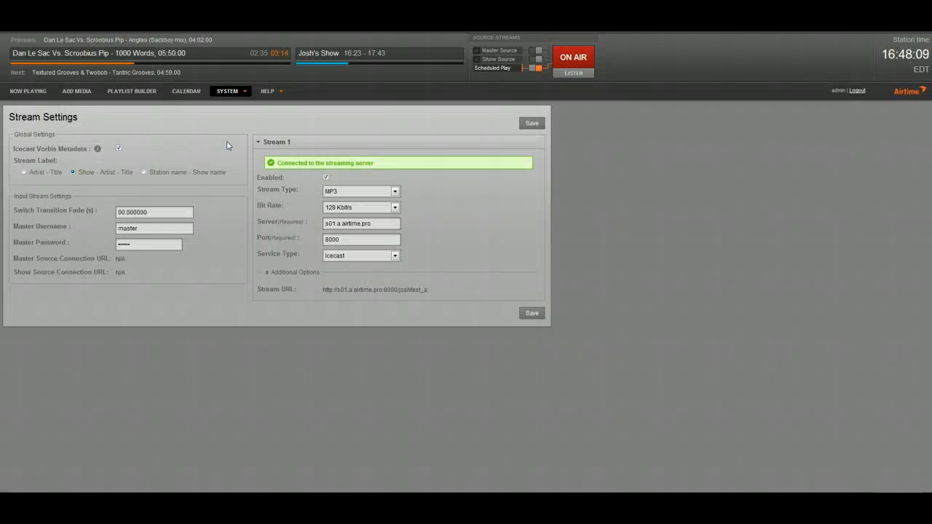
mouse_move(192, 137)
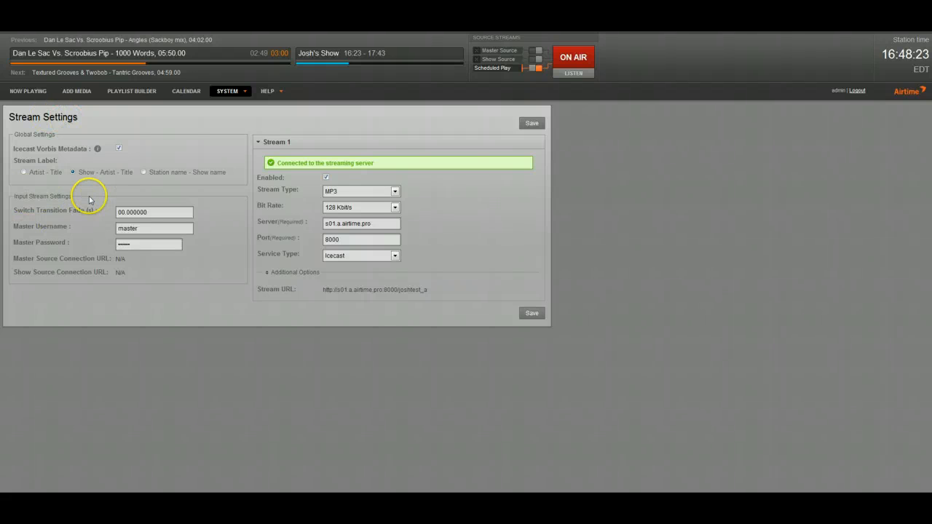
mouse_move(64, 265)
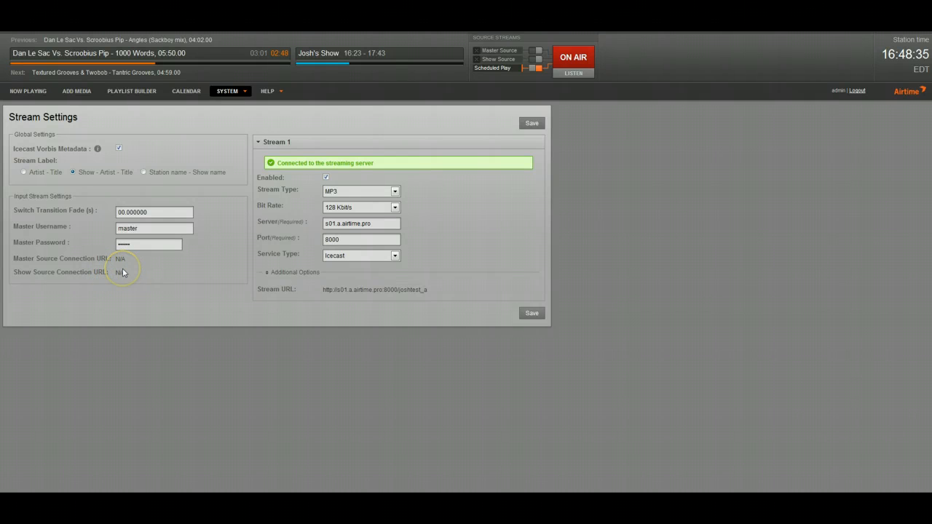
mouse_move(110, 272)
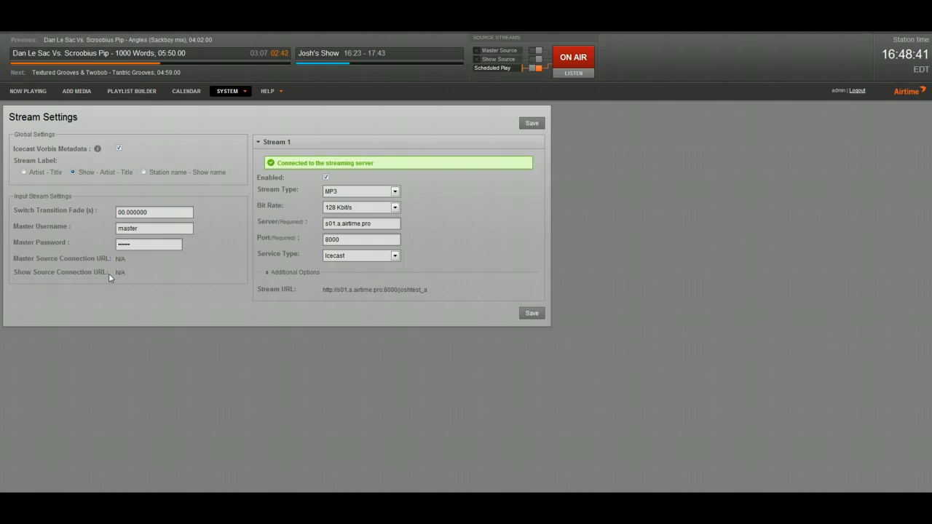
mouse_move(180, 255)
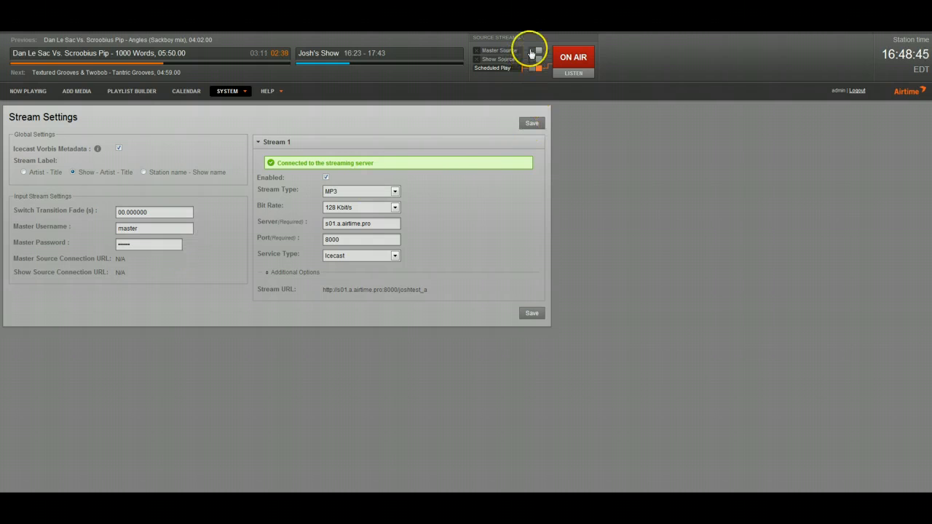
mouse_move(525, 59)
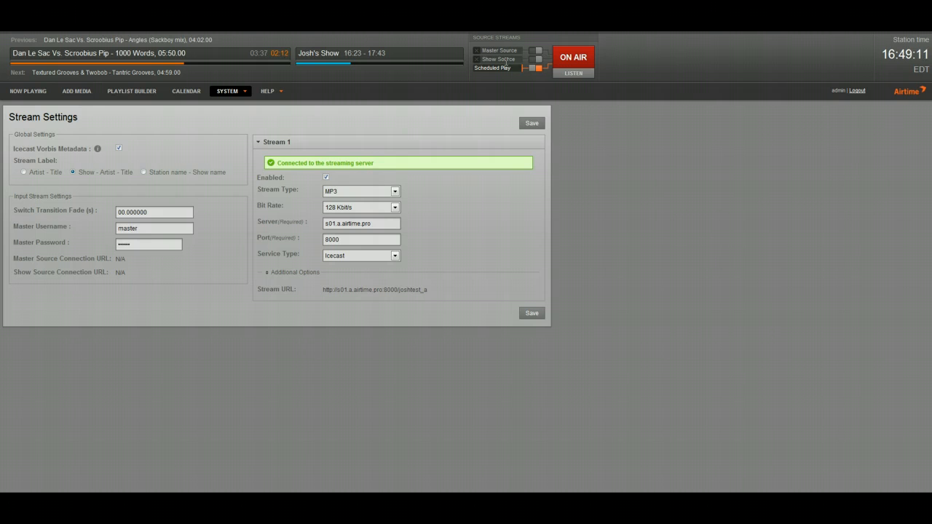
mouse_move(399, 122)
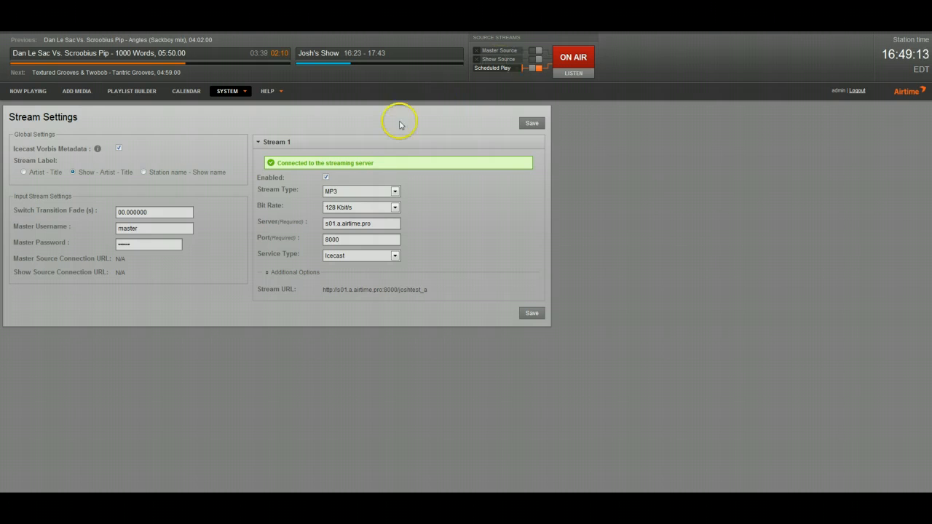
mouse_move(374, 152)
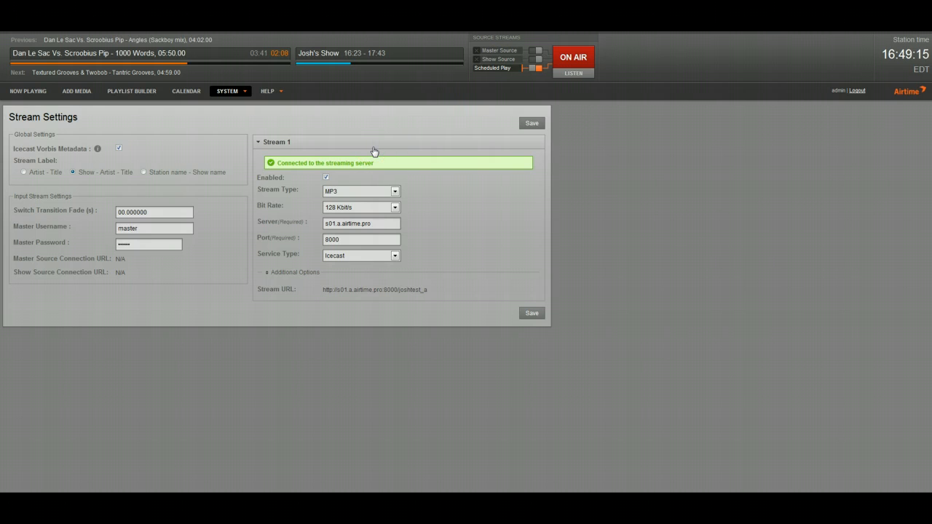
mouse_move(282, 290)
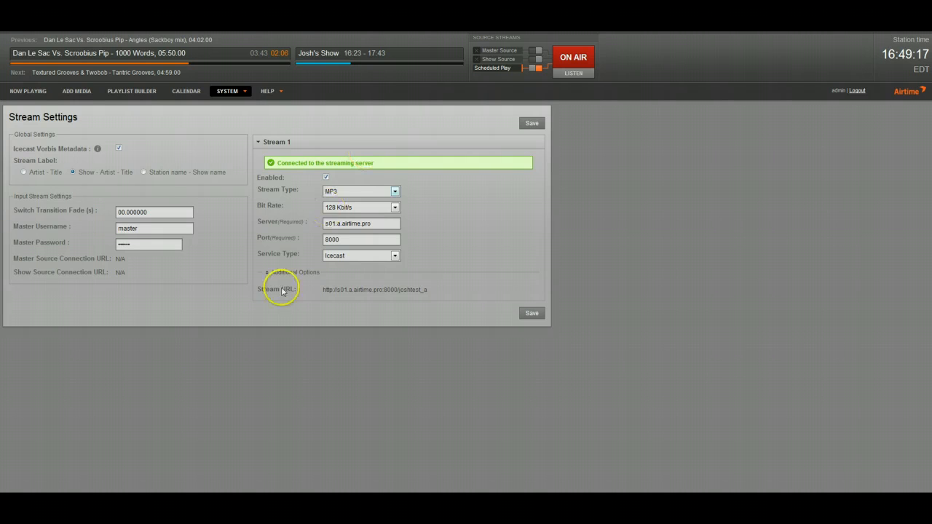
Create the playlist 'Josh' and add five library tracks through 楚留香, totalling 14:18.7.
click(131, 90)
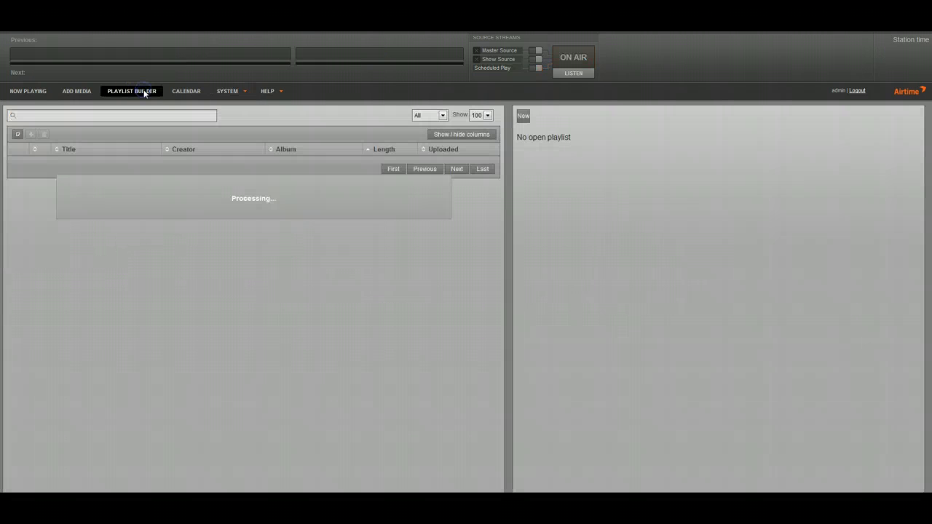
click(523, 133)
text(Josh)
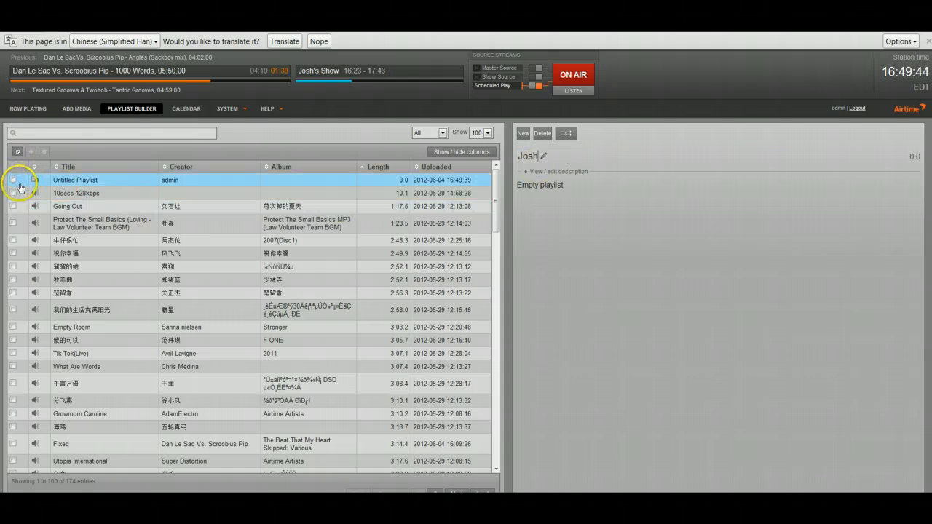
click(13, 180)
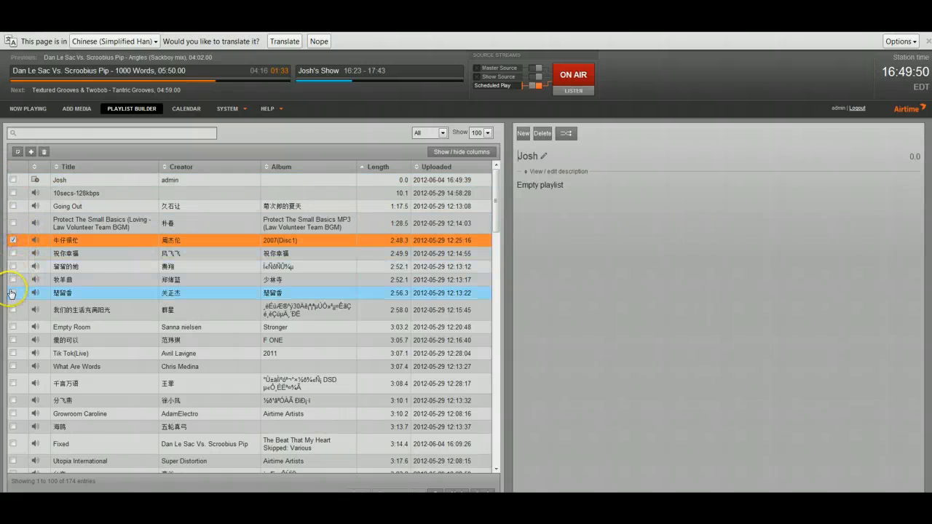
click(12, 293)
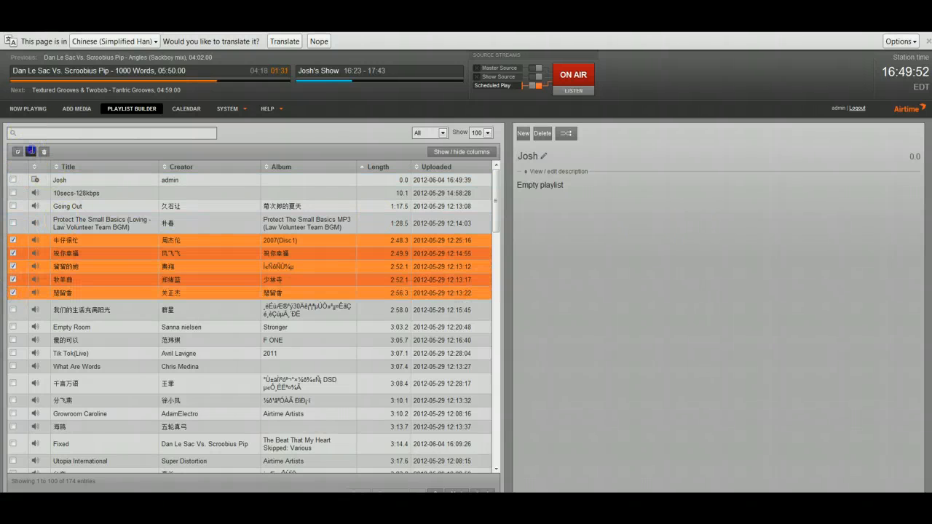
click(30, 151)
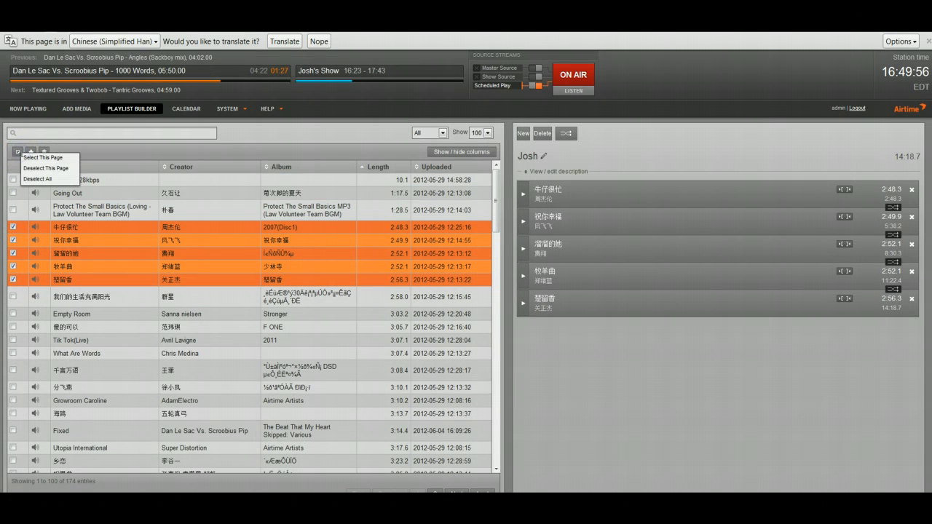
click(41, 158)
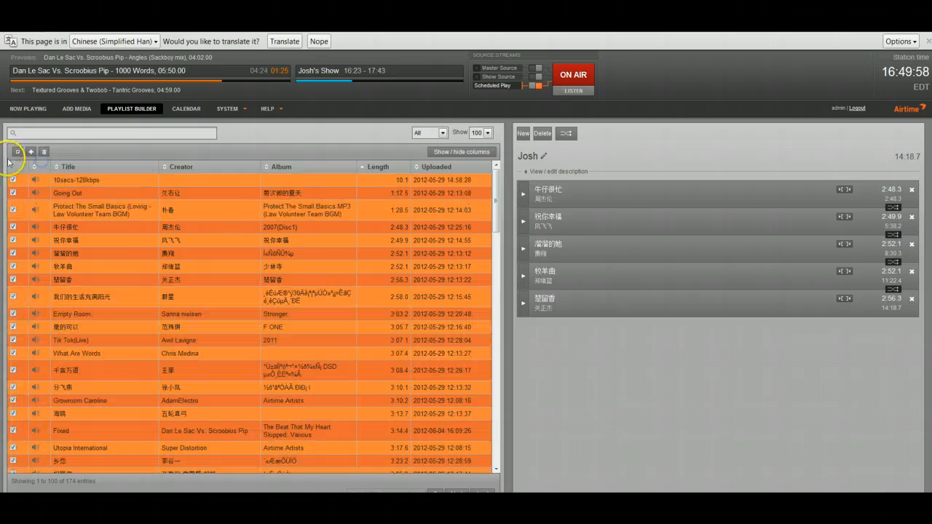
click(17, 152)
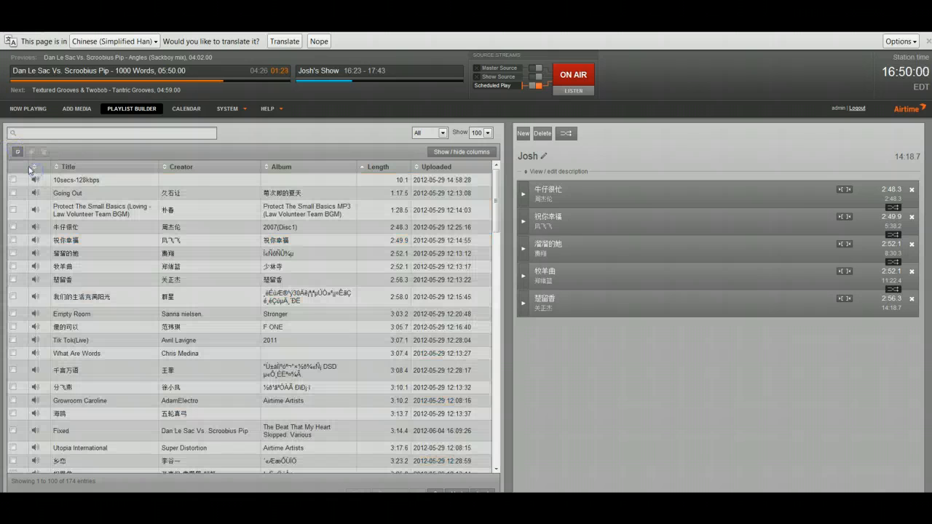
click(31, 153)
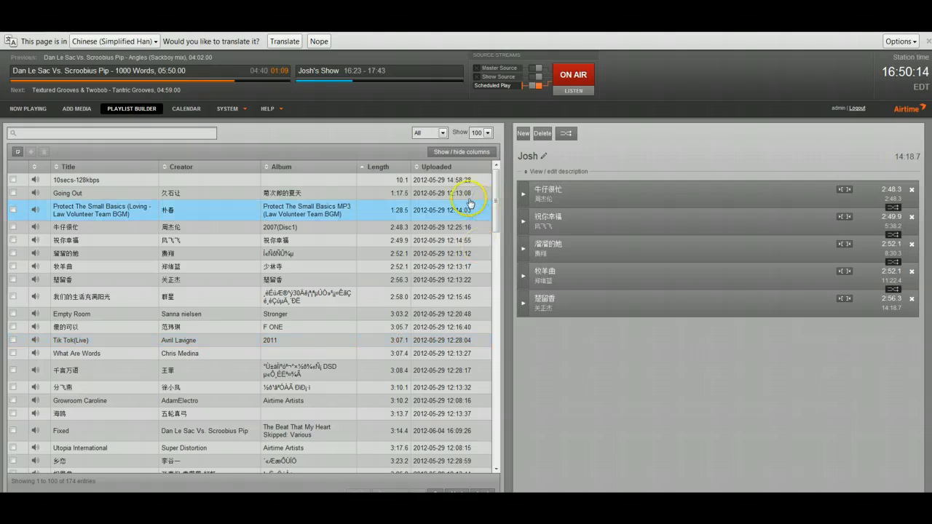
click(76, 180)
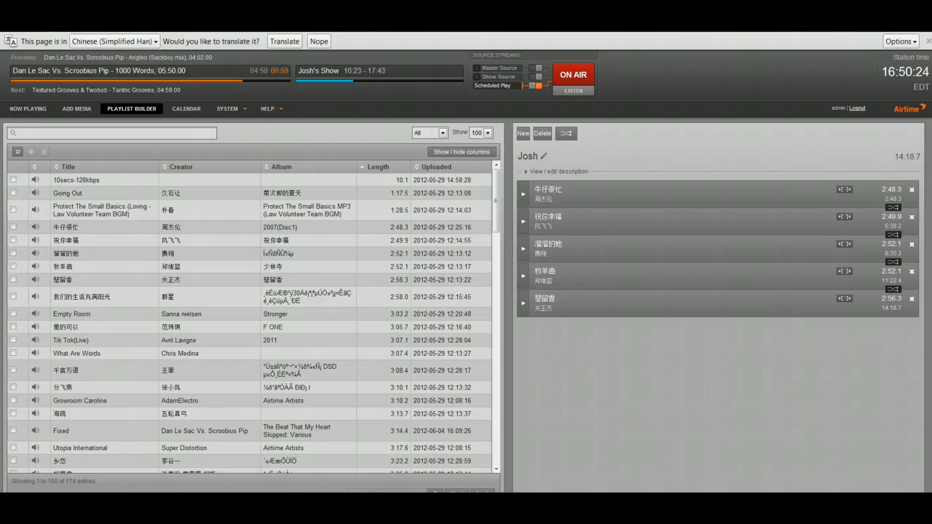
click(68, 193)
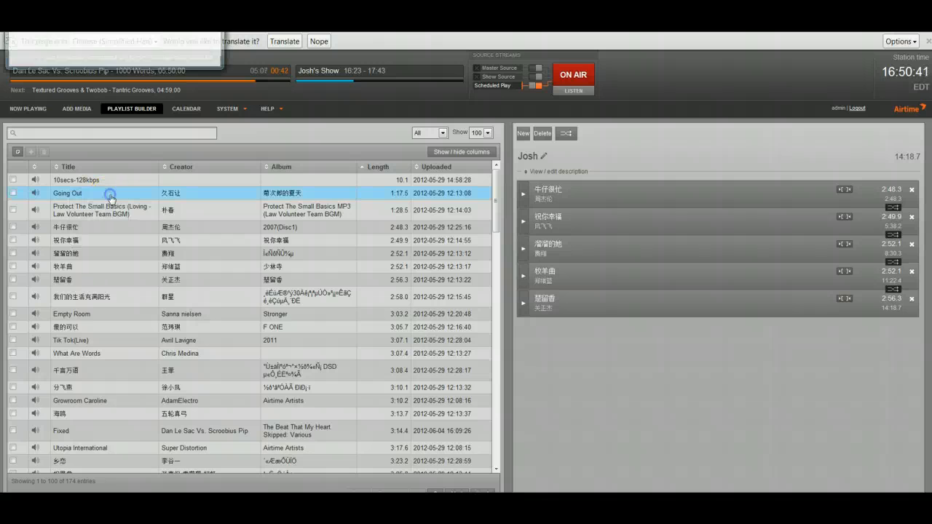
click(34, 180)
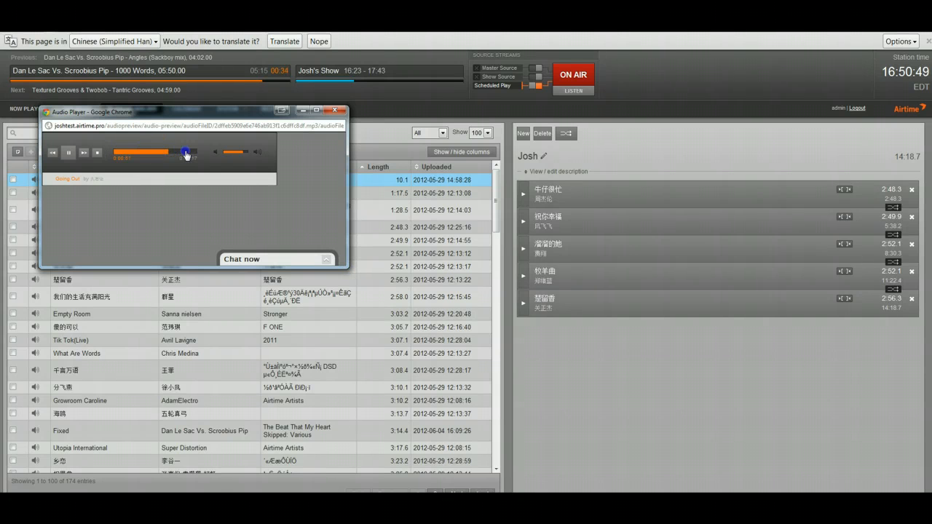
drag(185, 153, 150, 153)
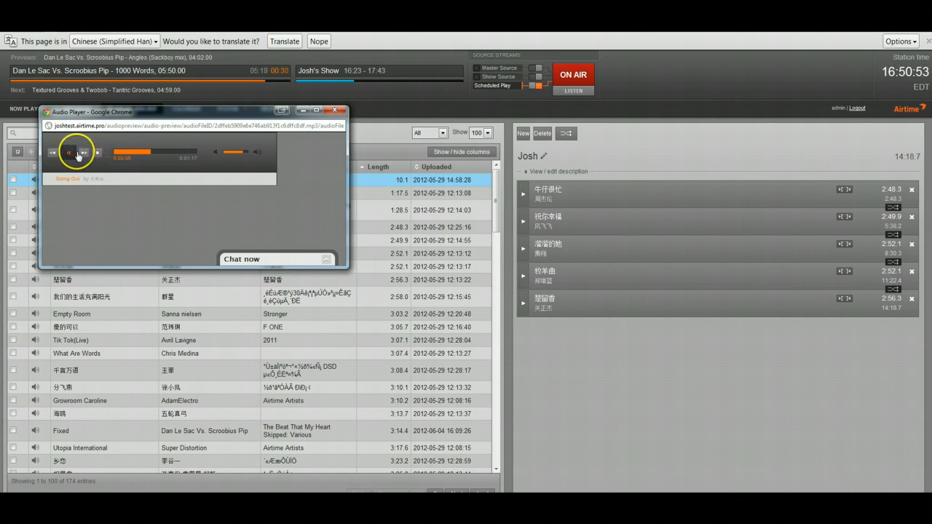
click(77, 152)
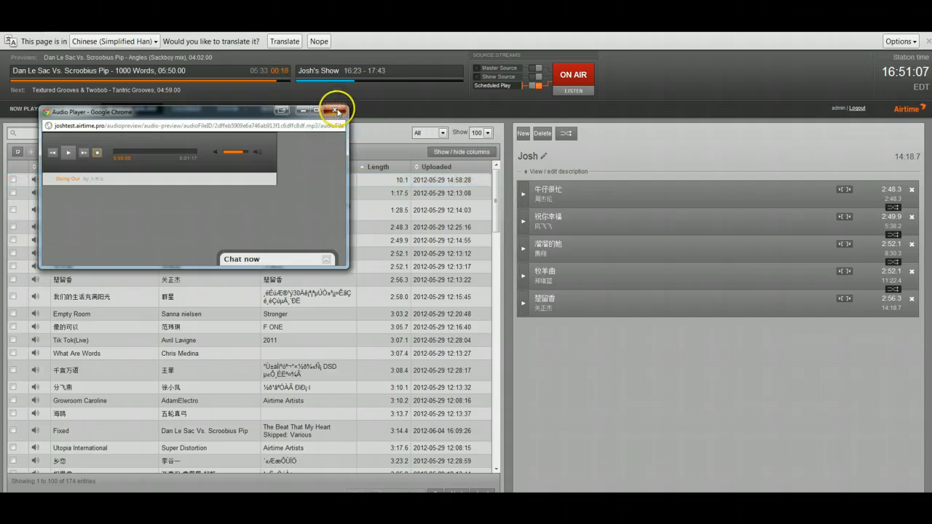
click(338, 111)
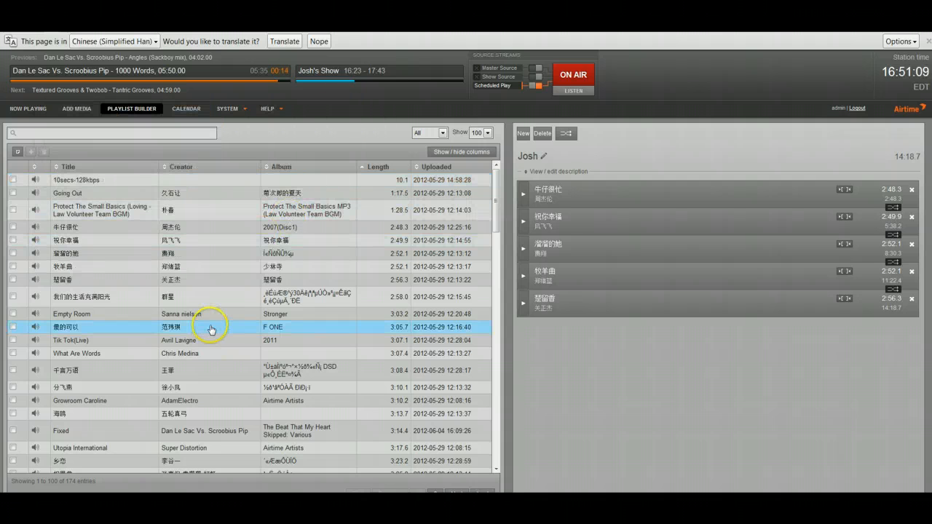
click(144, 340)
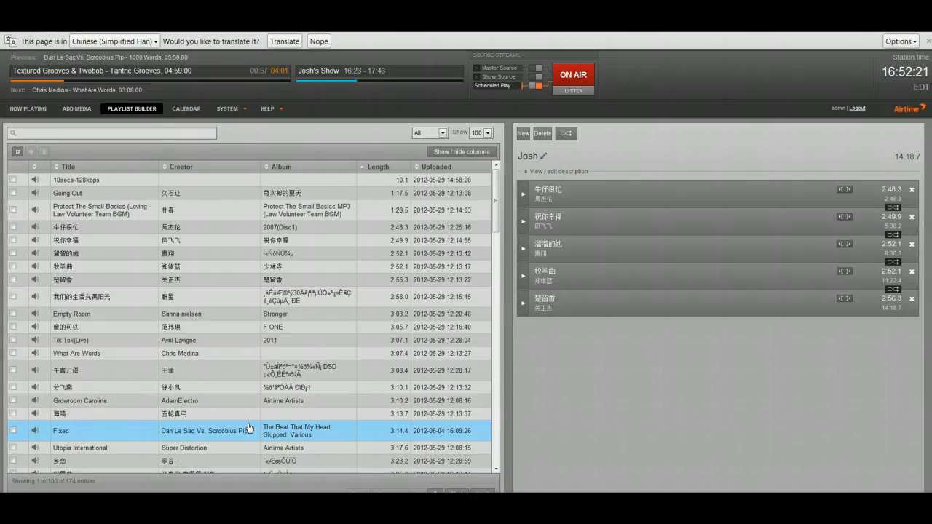
click(247, 341)
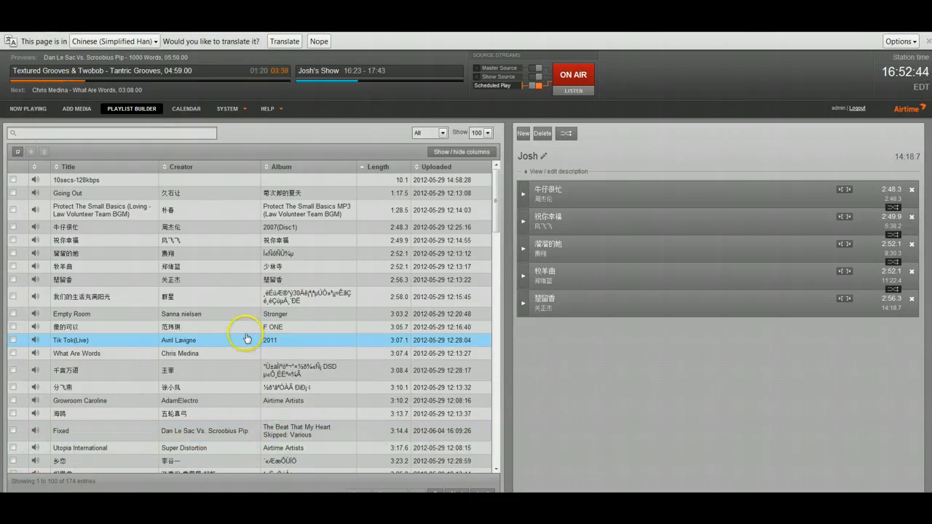